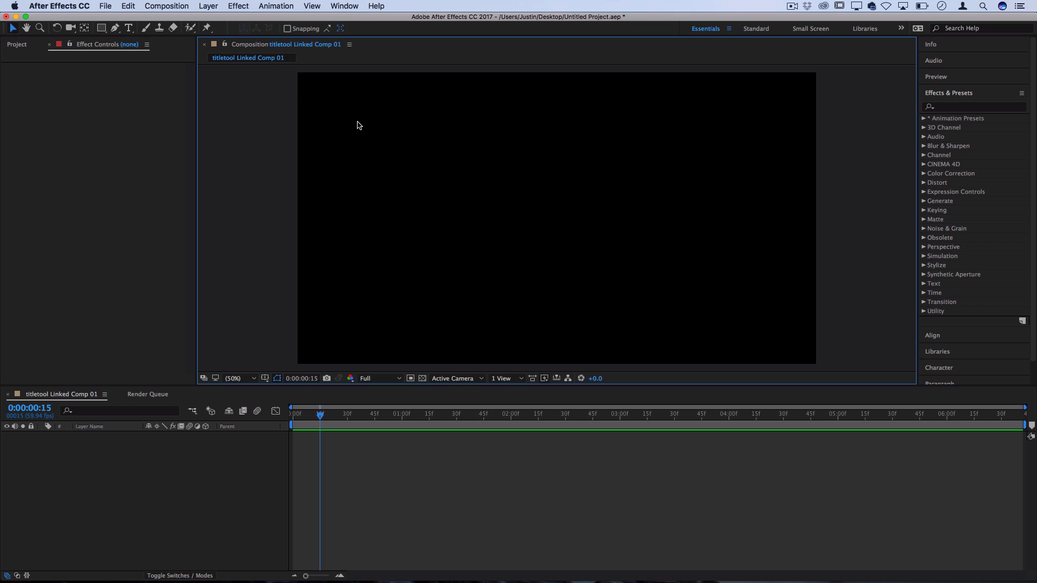
Step: Start a new empty text layer in the composition with the Horizontal Type tool
left_click(167, 6)
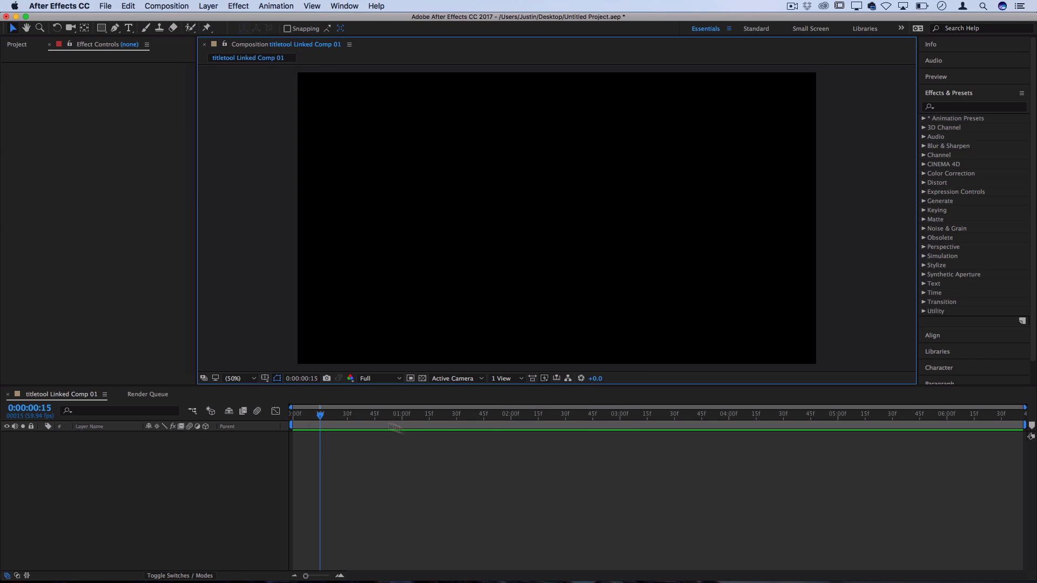
left_click(207, 6)
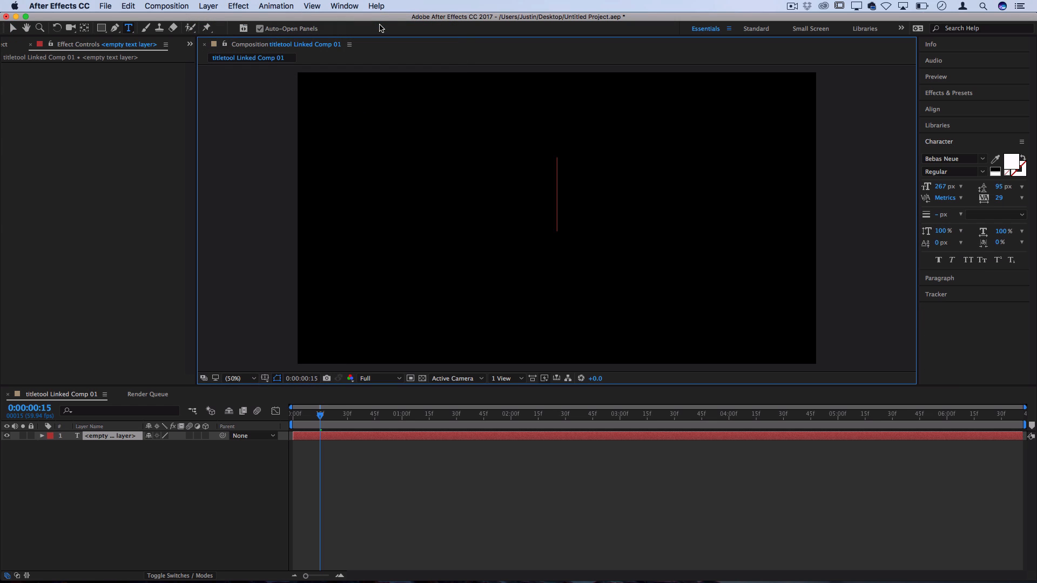
Step: Enter the title SCRIBBLE TEXT in Bebas Neue and centre it vertically in the frame
type("SCRIBBLE TEXT")
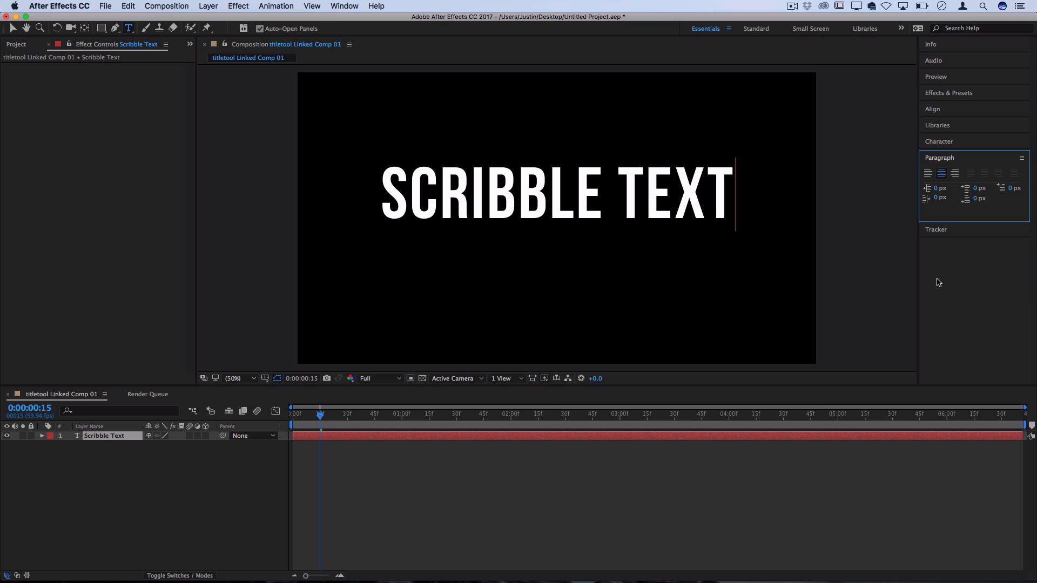
left_click(939, 140)
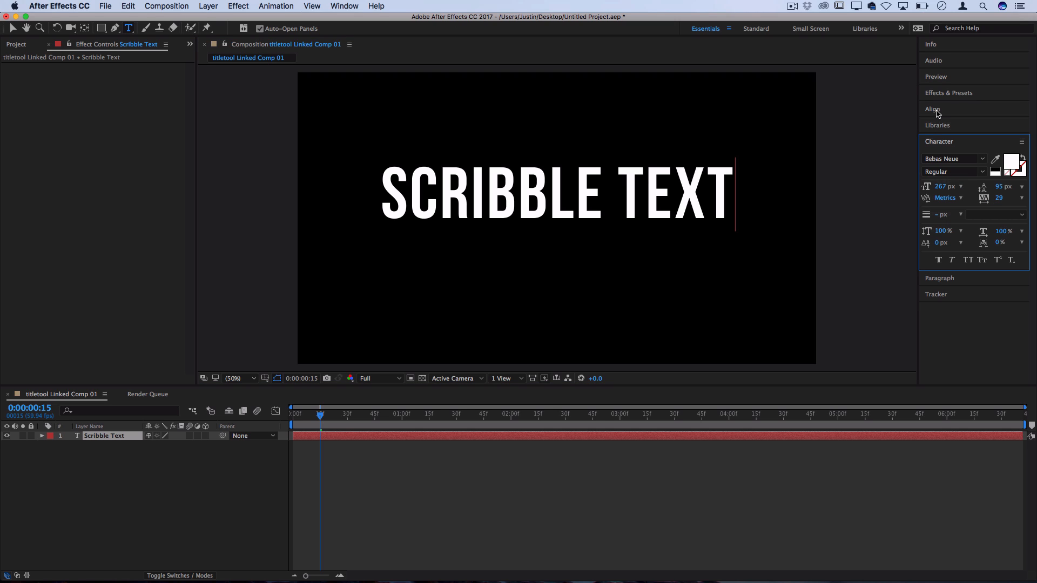
left_click(933, 109)
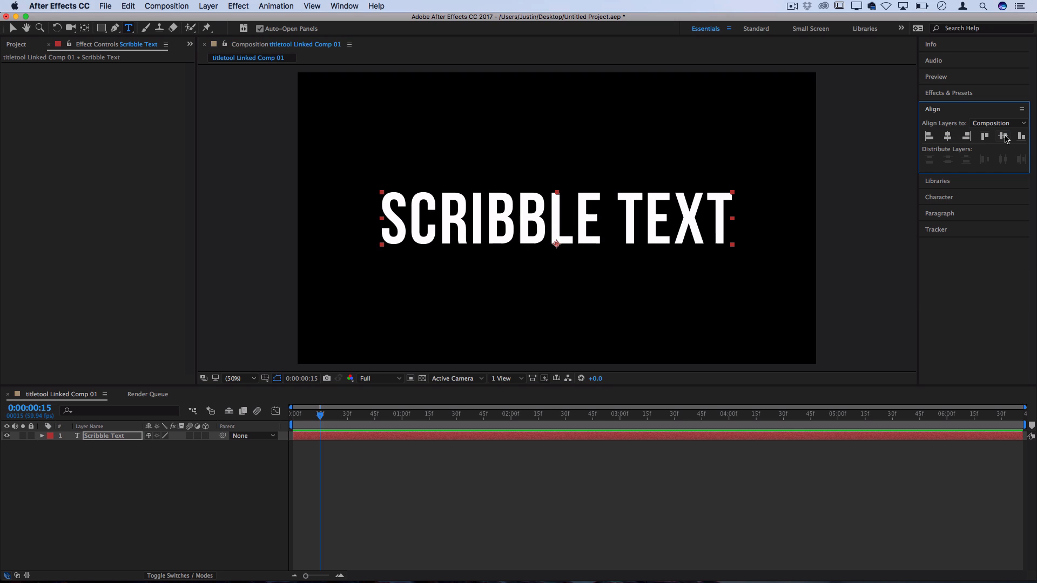
mouse_move(567, 230)
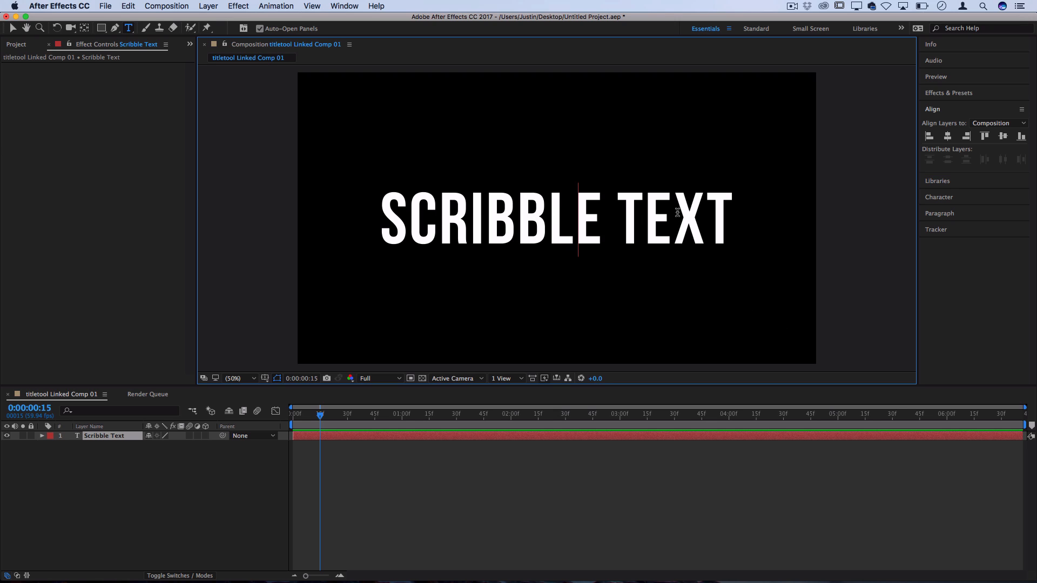
Step: Create masks from the title text, producing a Scribble Text Outlines layer
right_click(104, 435)
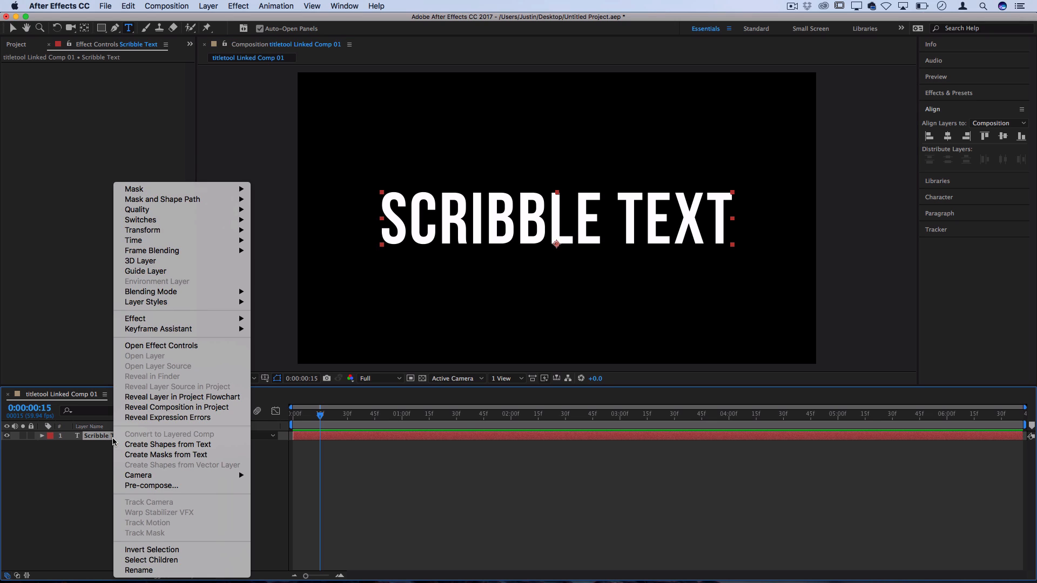
mouse_move(159, 455)
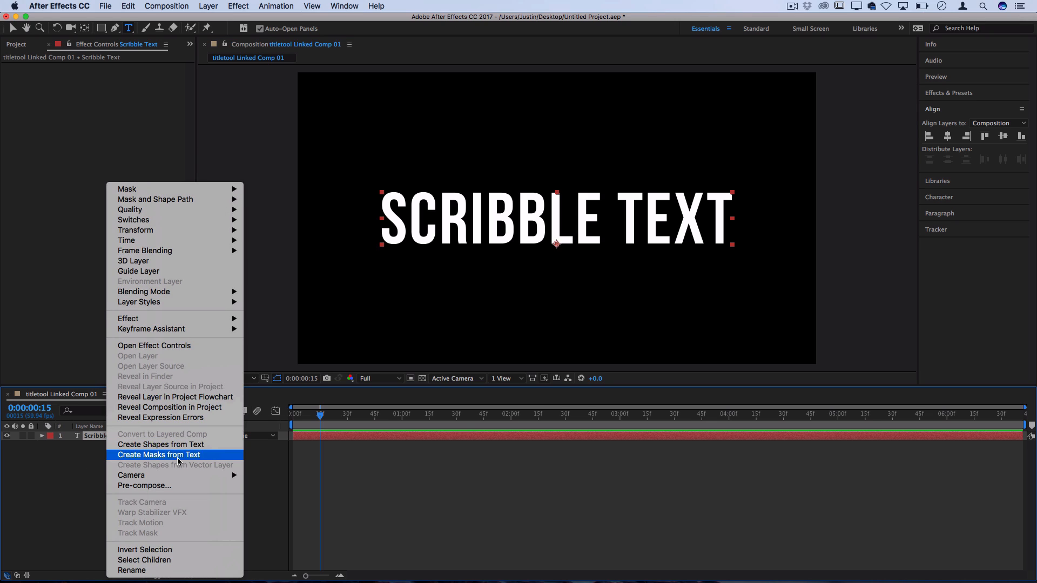
left_click(158, 455)
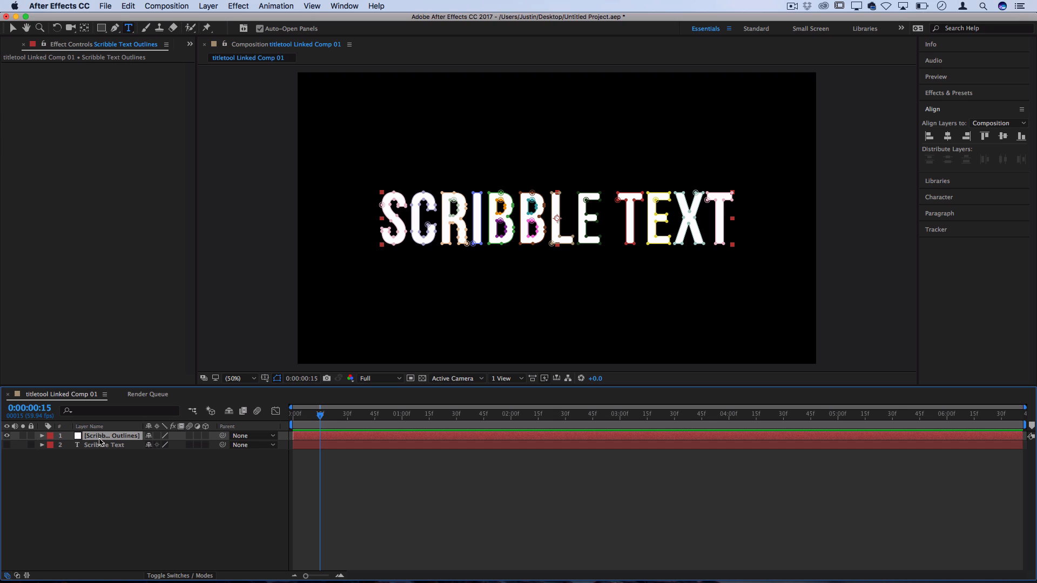
mouse_move(126, 444)
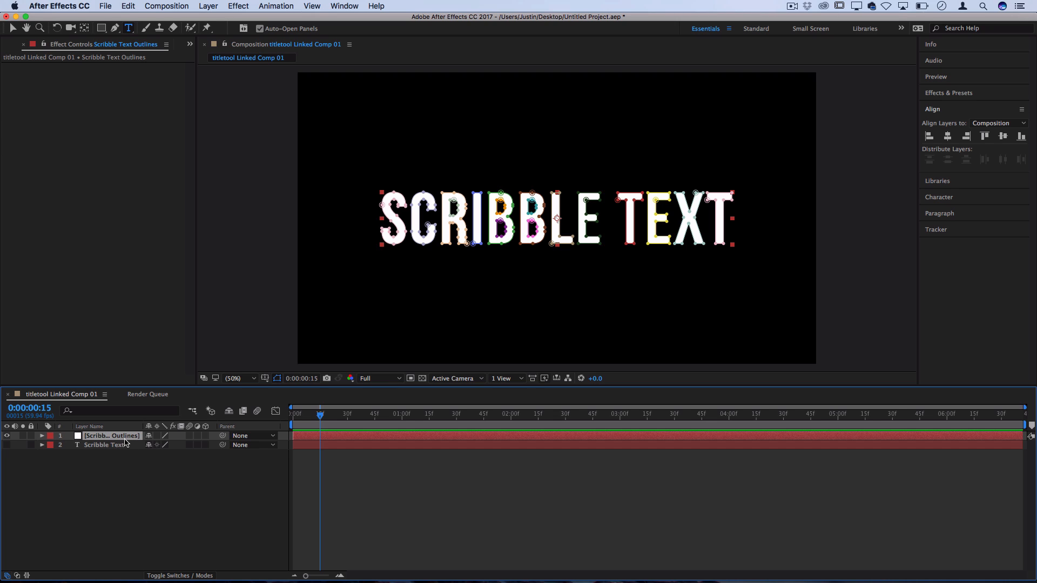
mouse_move(972, 47)
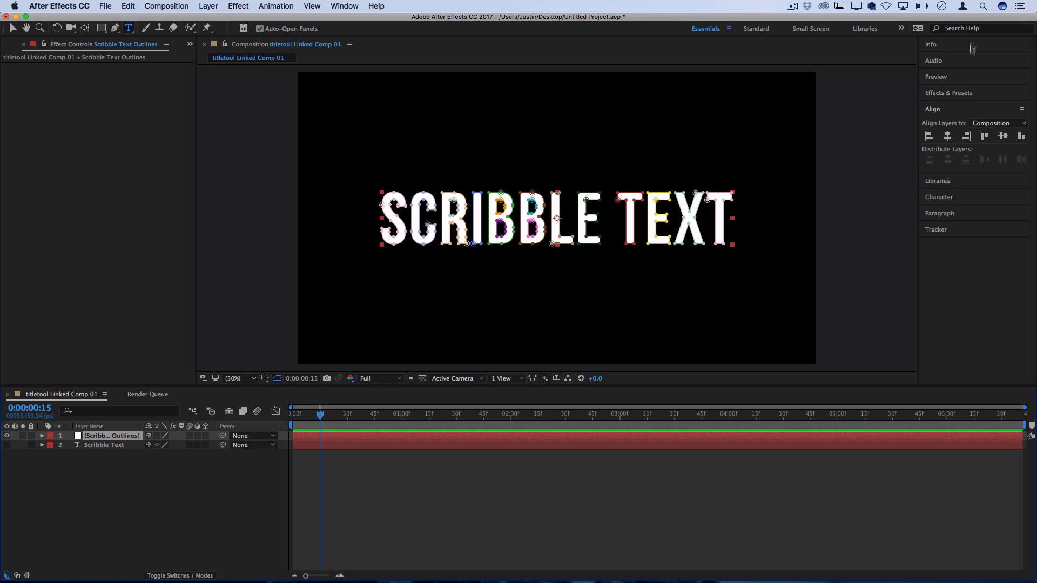
Step: Find the Scribble effect and apply it to the Scribble Text Outlines layer
left_click(947, 93)
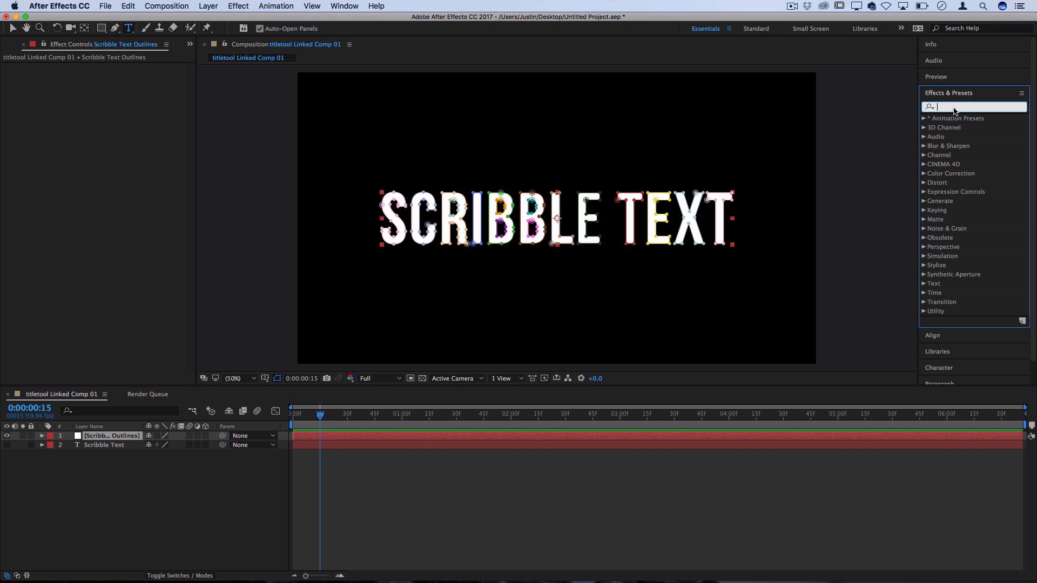
type("scribble")
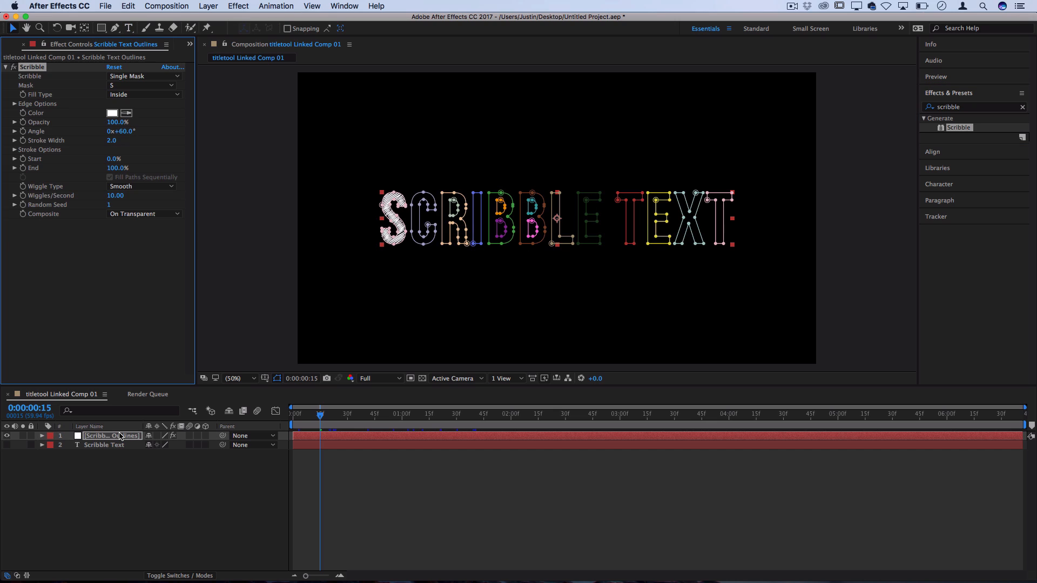
mouse_move(407, 266)
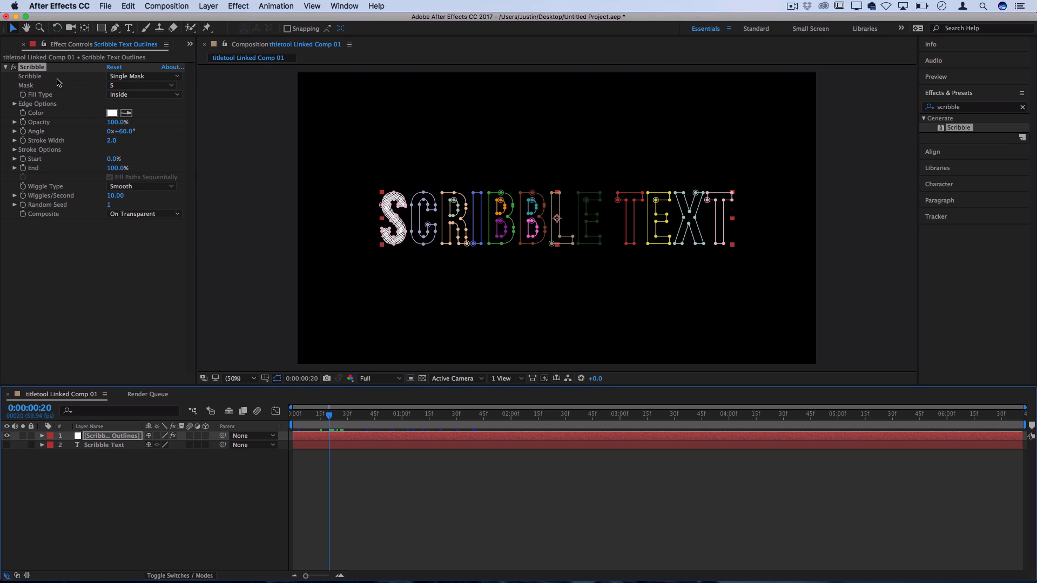
Step: Retarget the Scribble mask from S to c, then to r
left_click(143, 84)
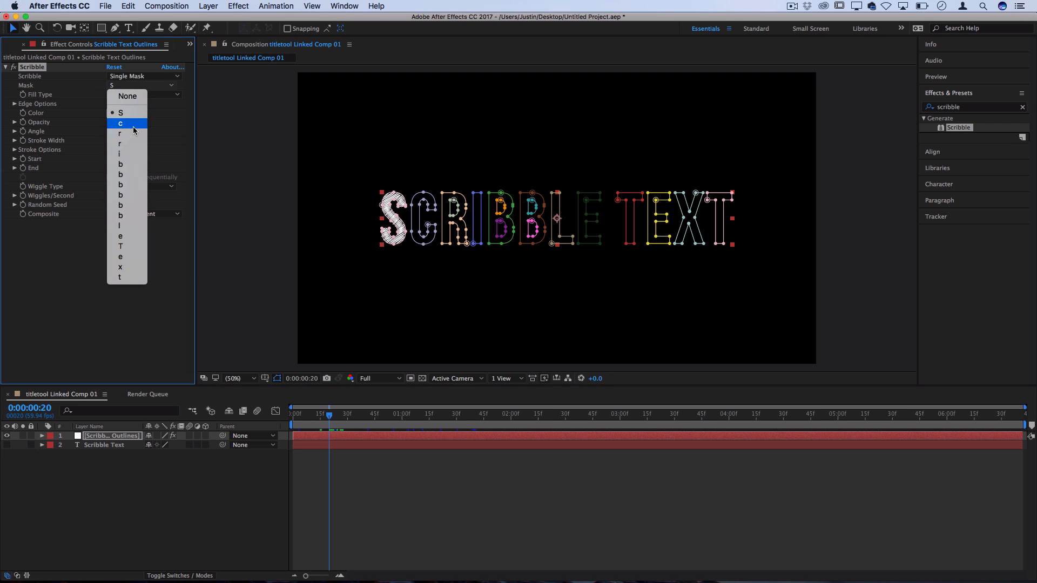
left_click(119, 123)
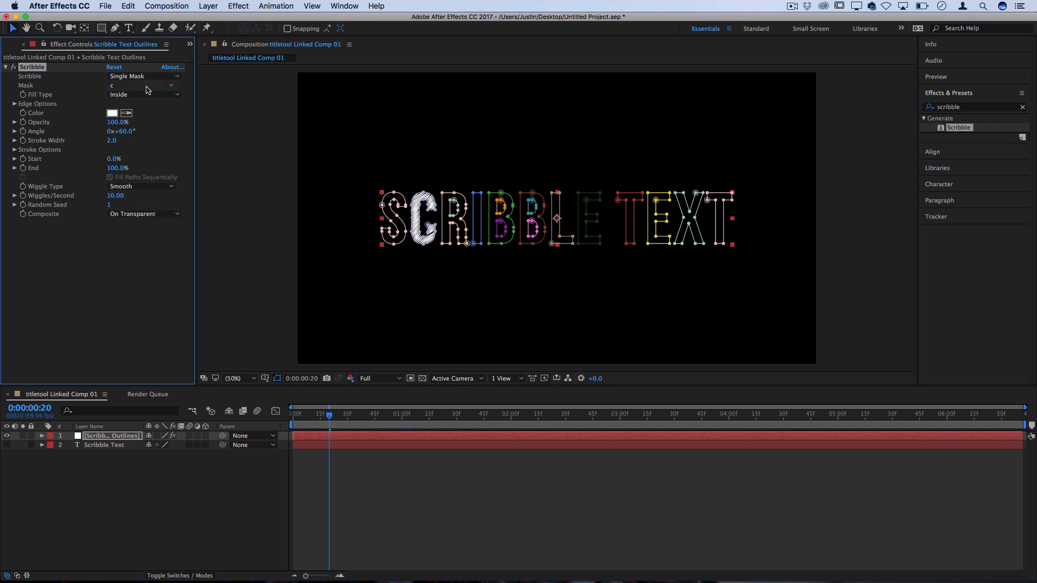
type("r")
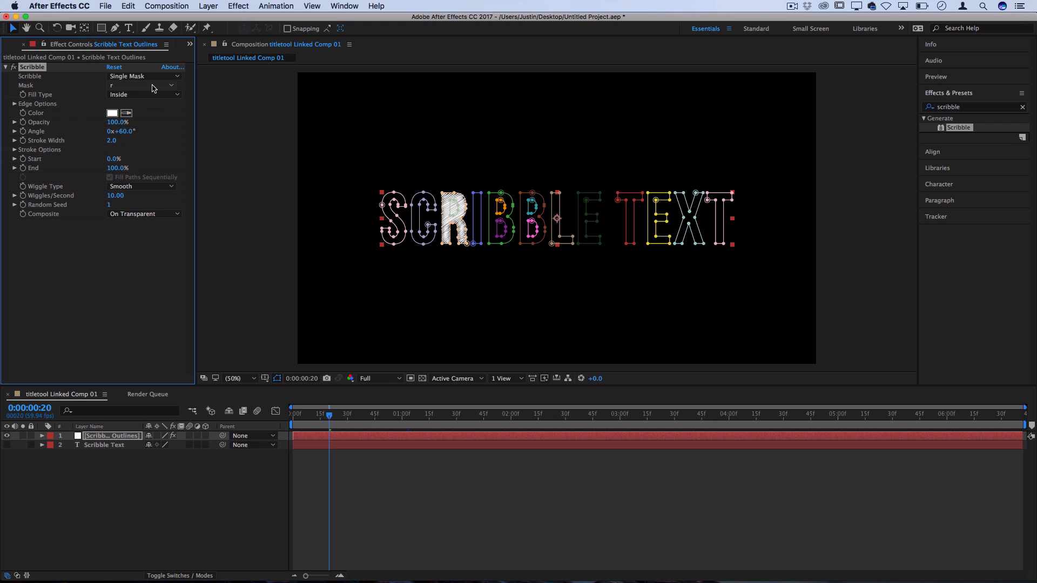
left_click(142, 76)
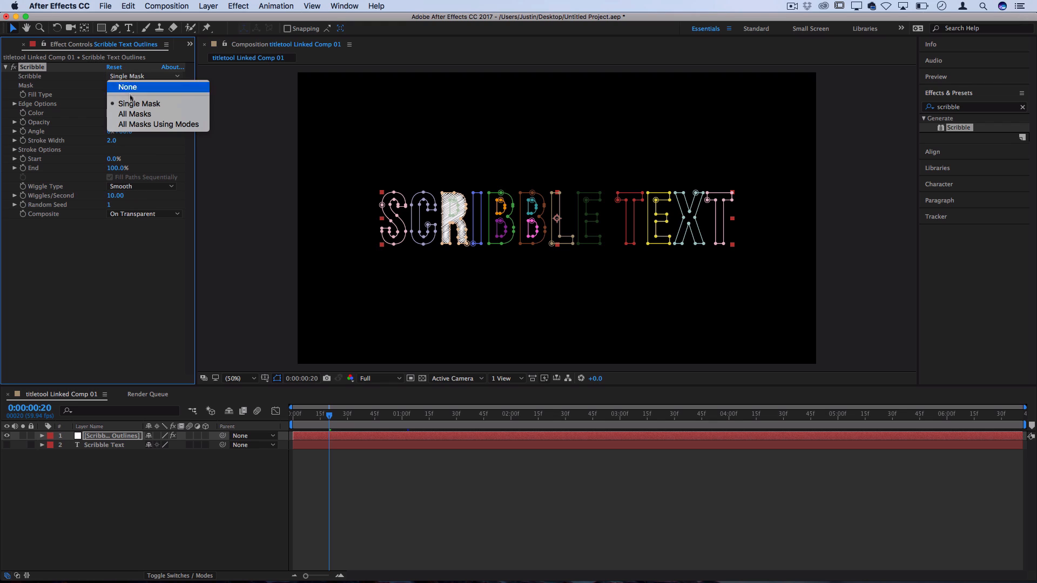
Step: Compare All Masks against All Masks Using Modes and settle on All Masks Using Modes
left_click(134, 114)
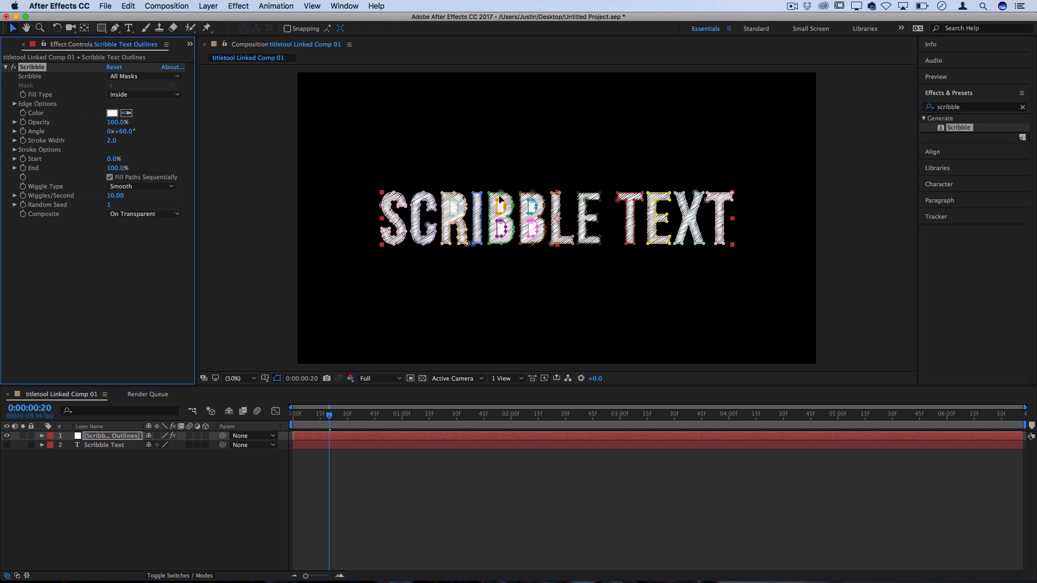
left_click(142, 76)
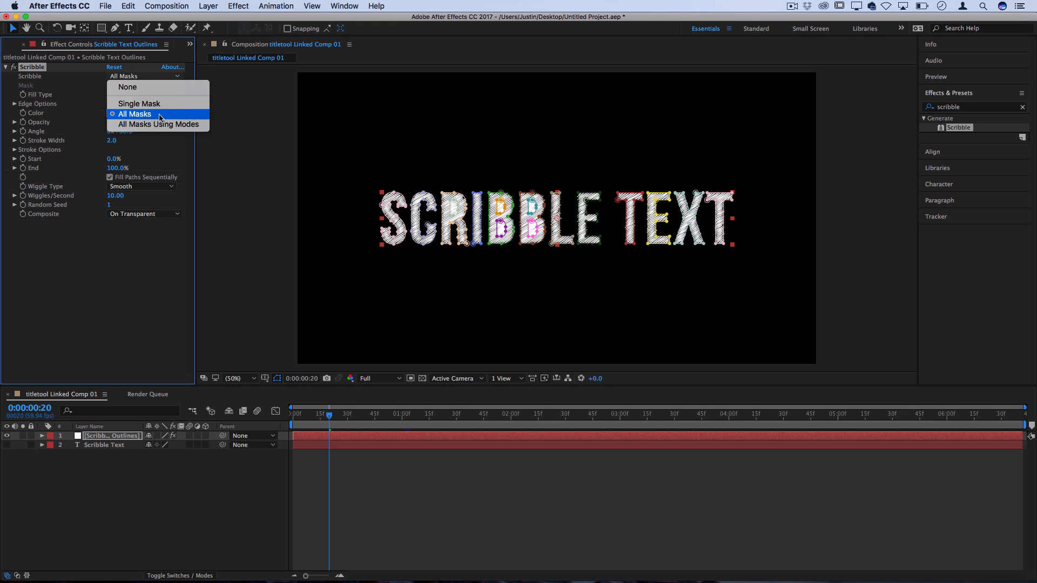
left_click(158, 125)
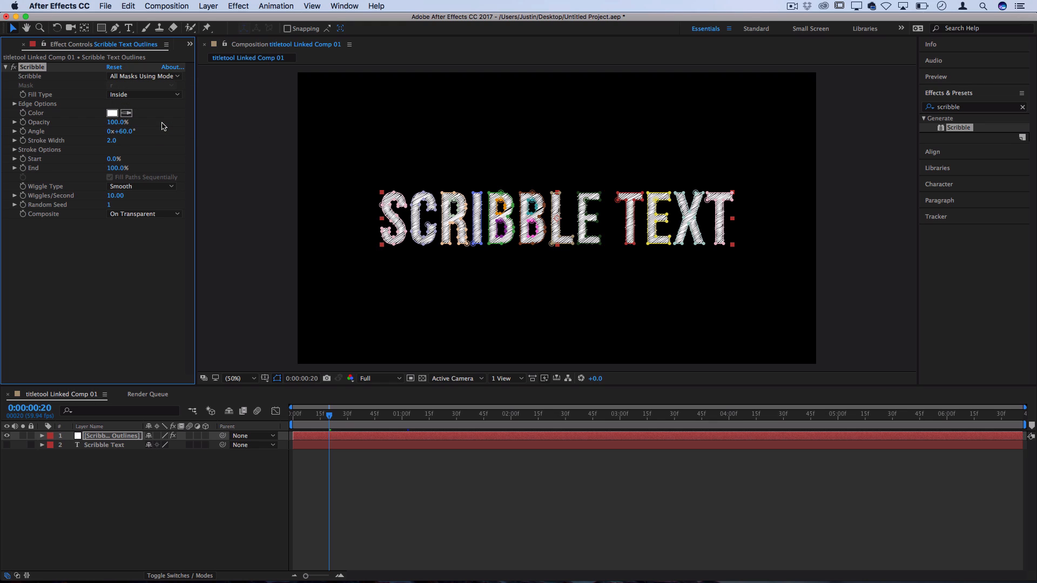
left_click(143, 76)
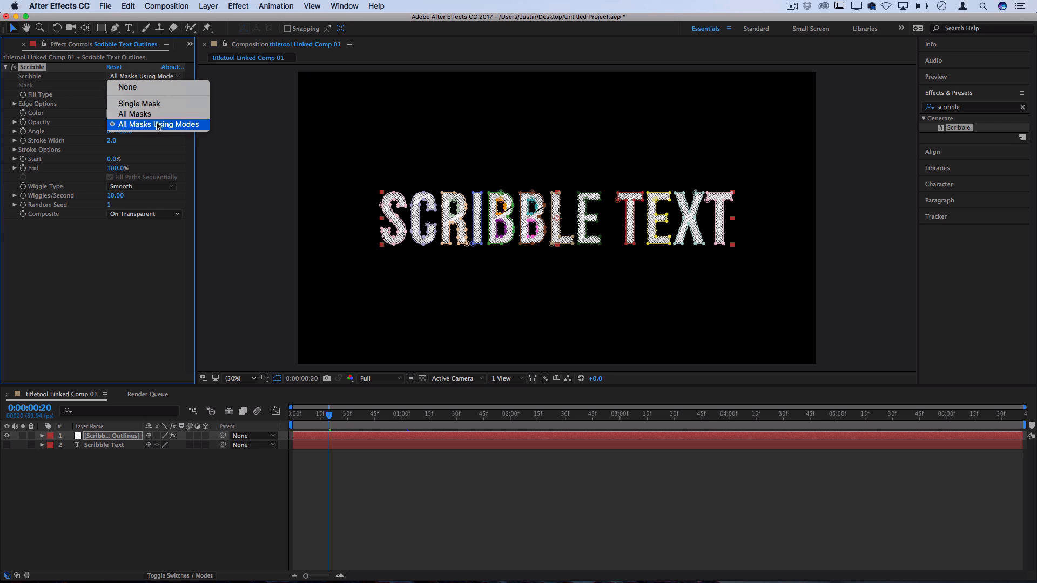
left_click(134, 114)
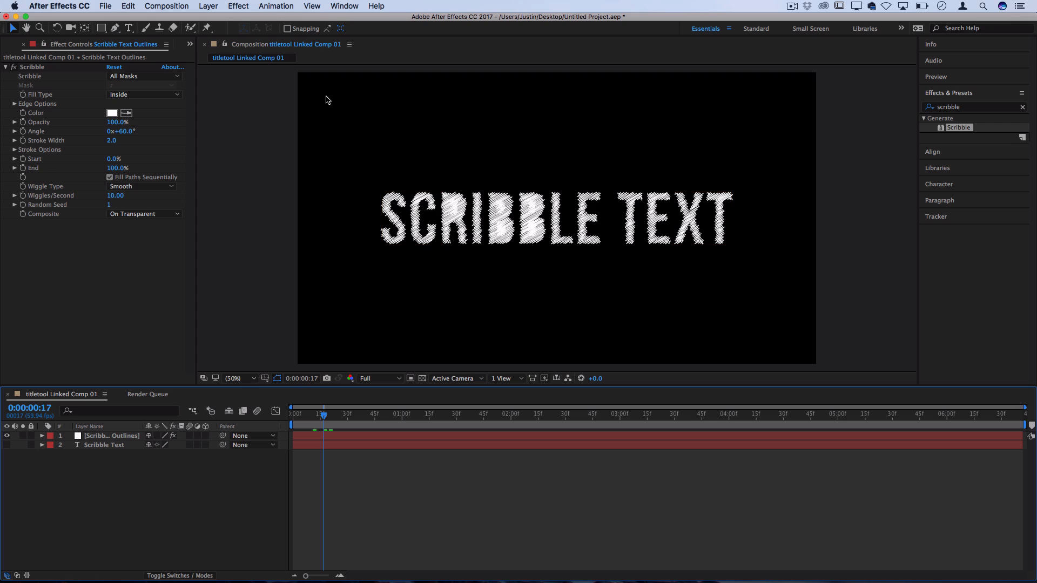
left_click(144, 76)
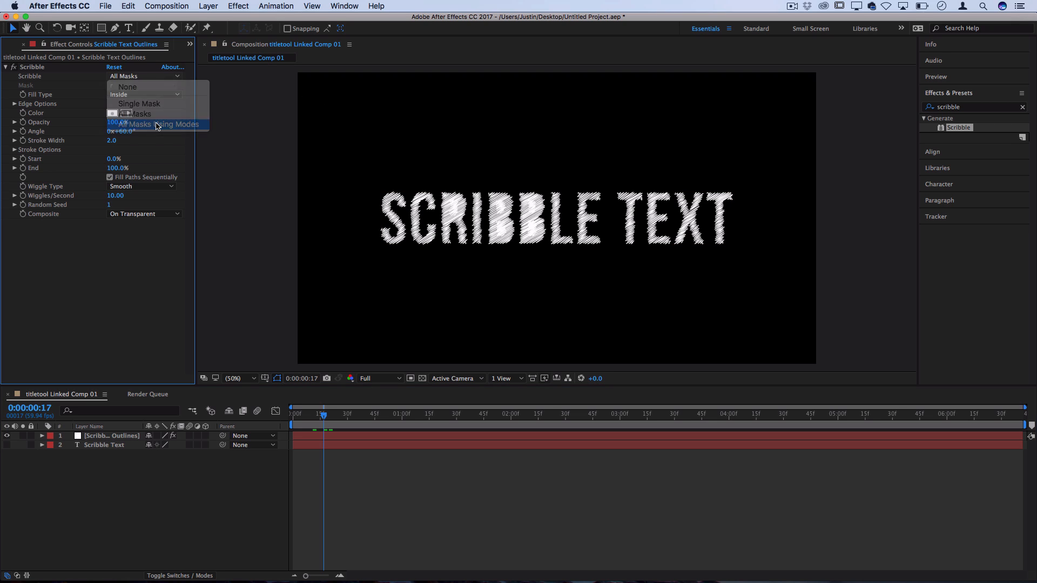
left_click(155, 124)
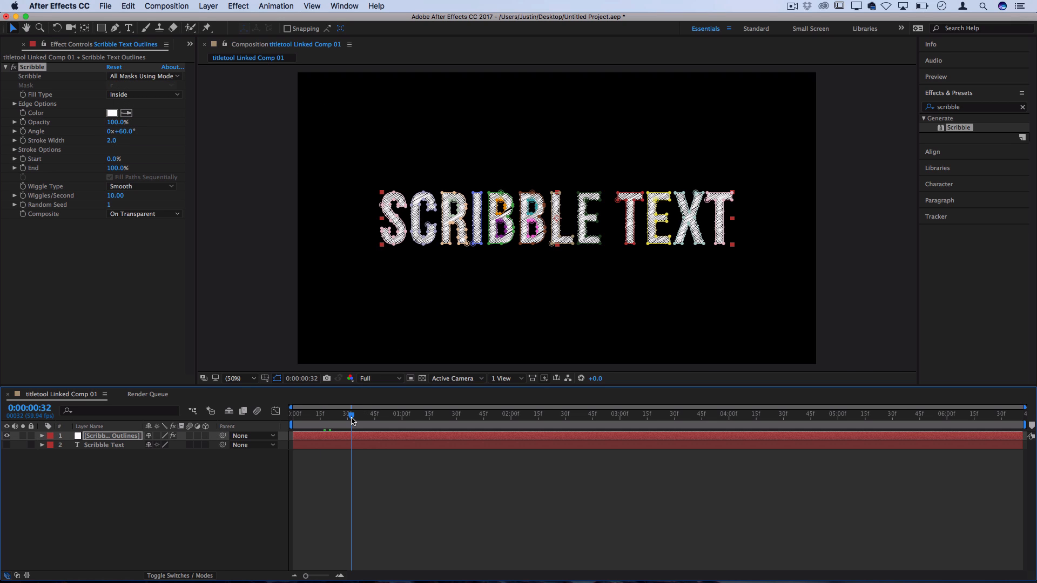
left_click_drag(350, 414, 367, 413)
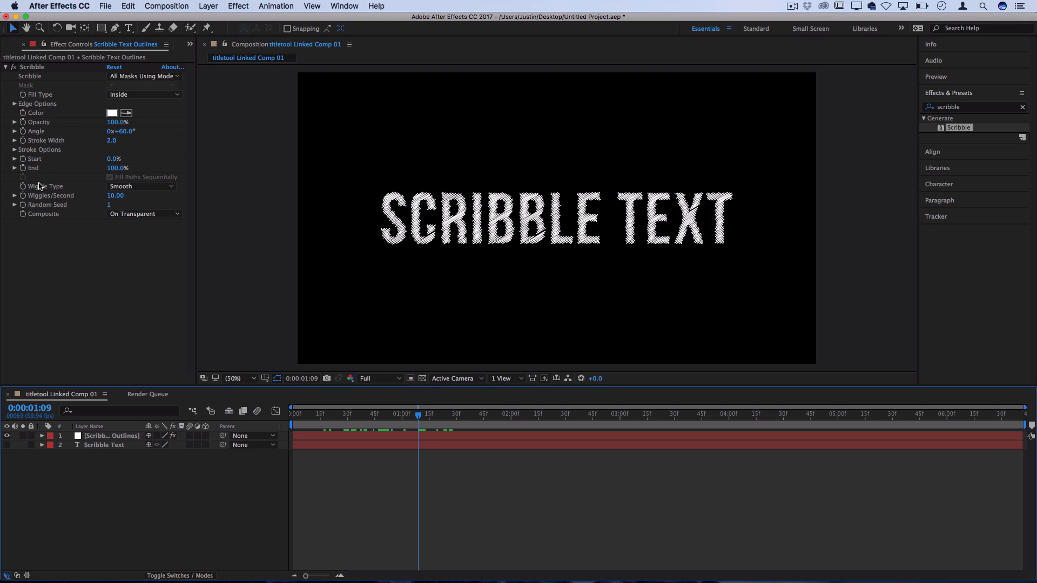
mouse_move(55, 103)
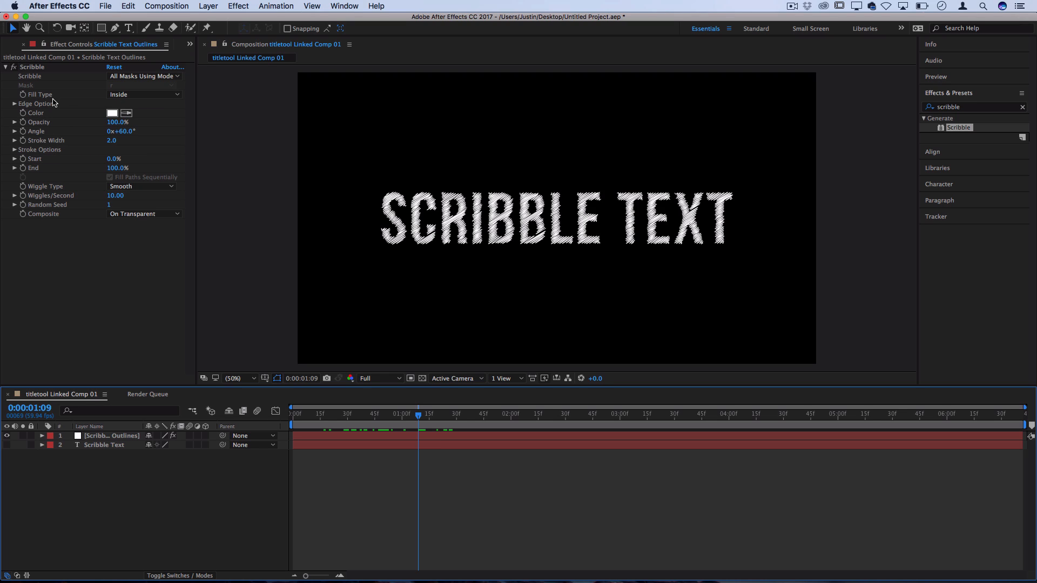
left_click(143, 94)
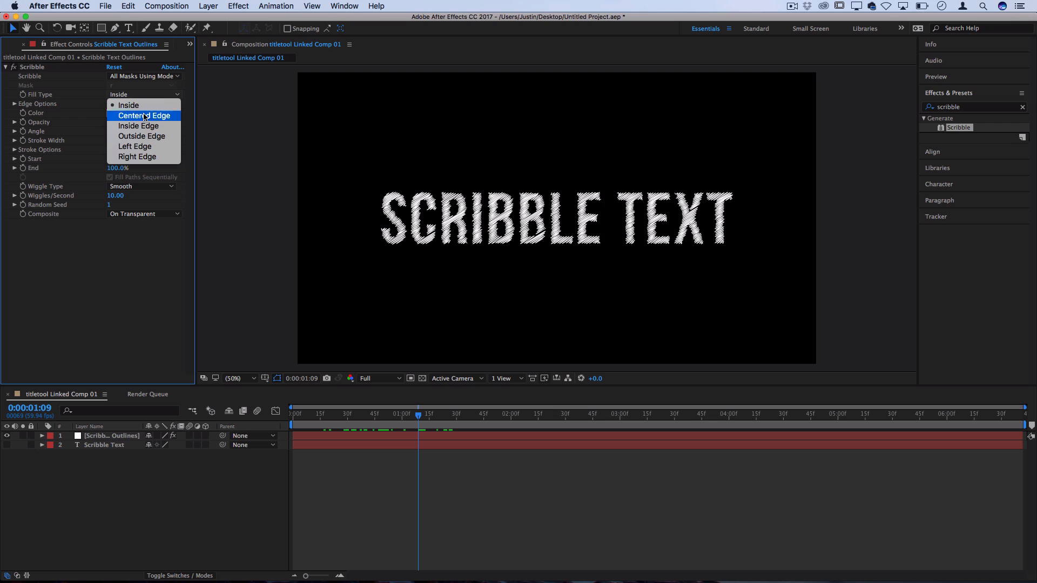
left_click(143, 116)
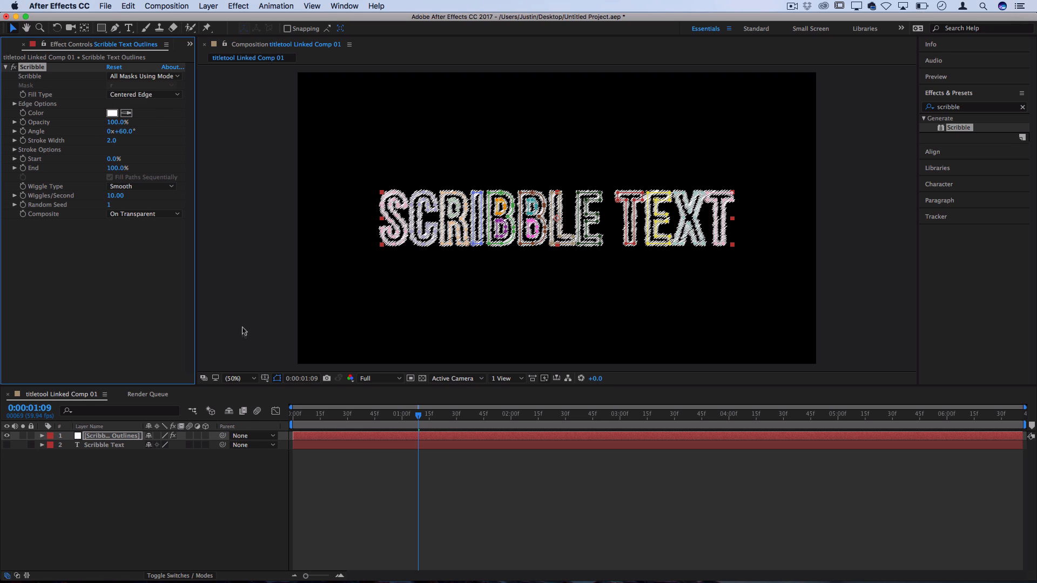
left_click(143, 94)
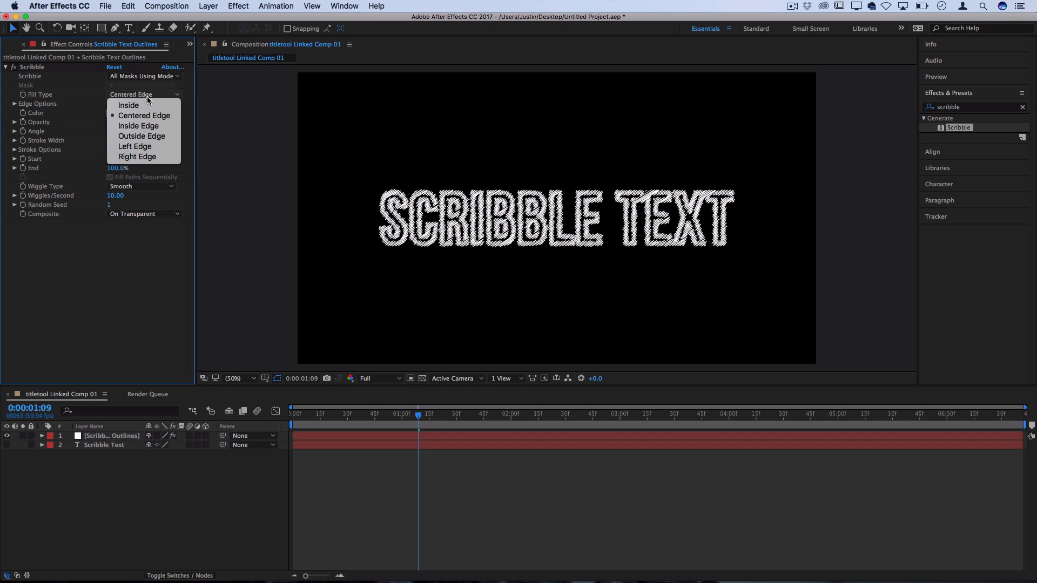
left_click(137, 157)
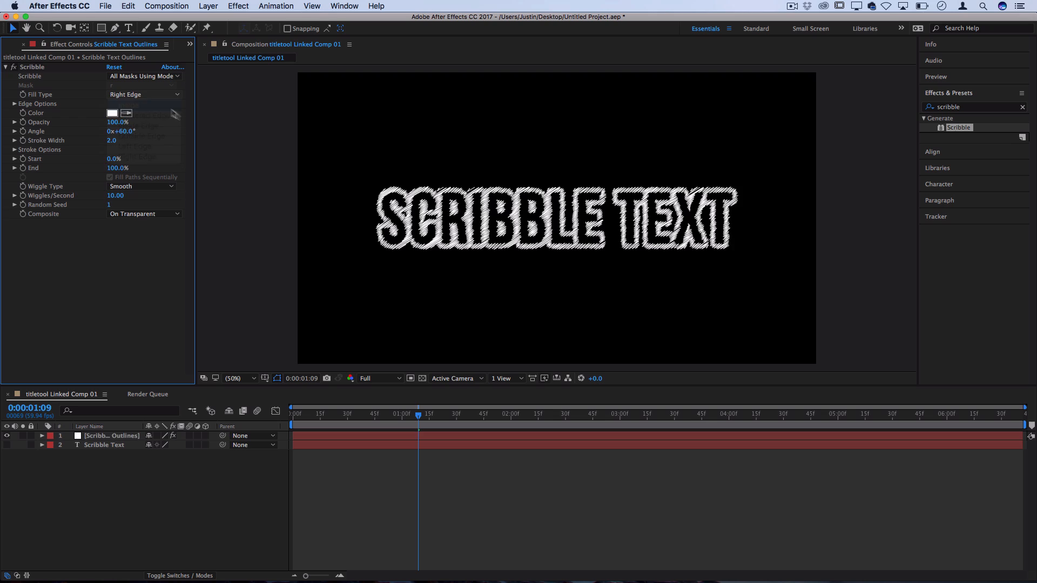
left_click(116, 106)
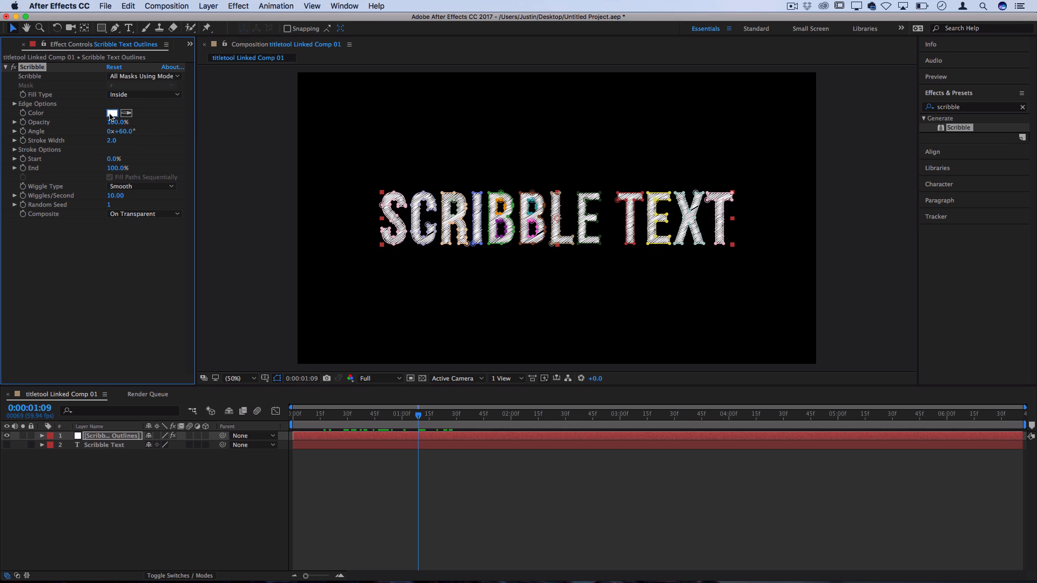
Step: Set the scribble colour to hot pink FF0068
left_click(111, 114)
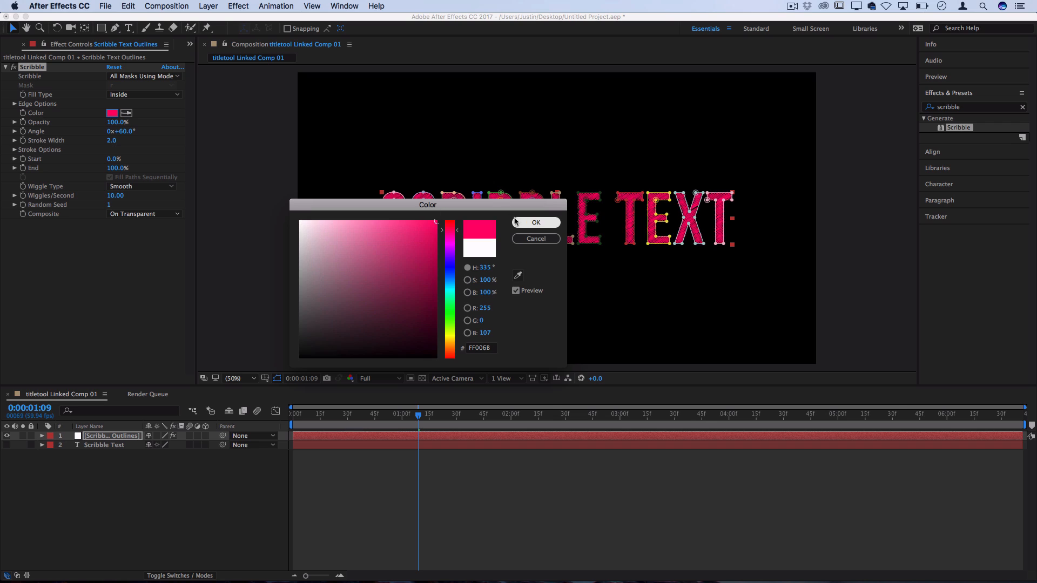
left_click(534, 223)
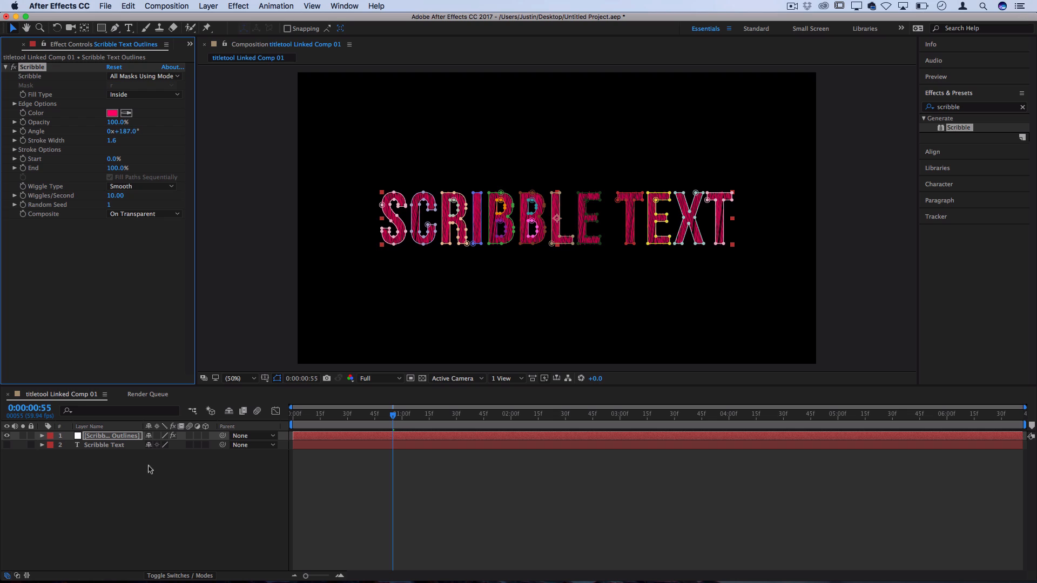
Step: Expand Stroke Options and scrub Curviness to about 19%
left_click(149, 470)
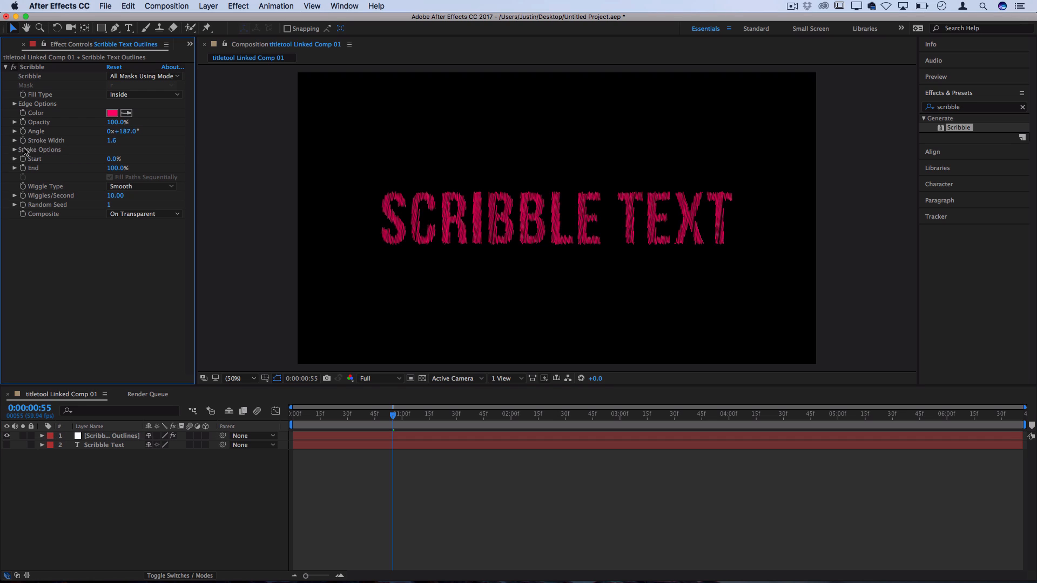
left_click(14, 149)
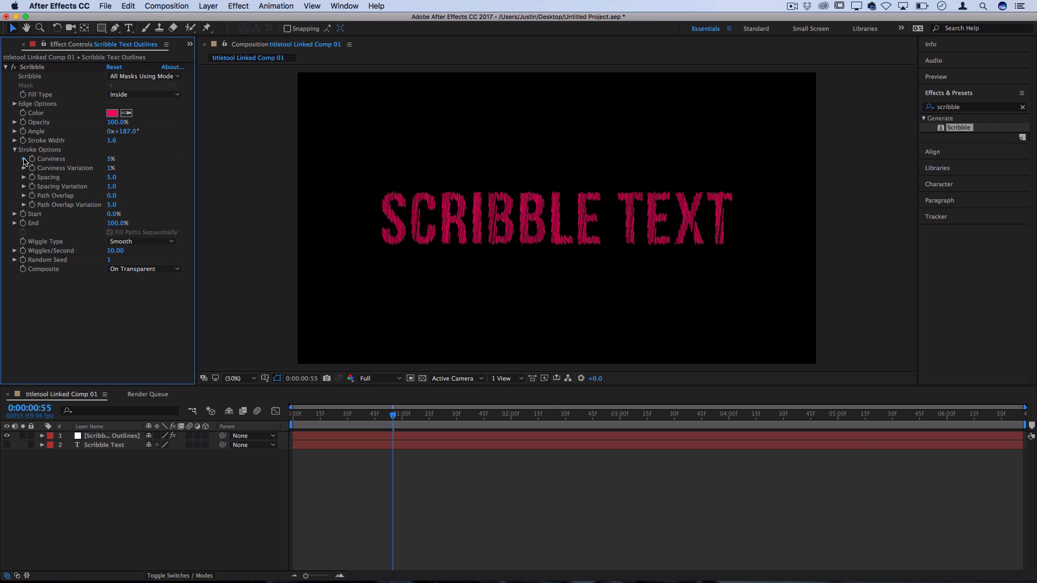
left_click(14, 159)
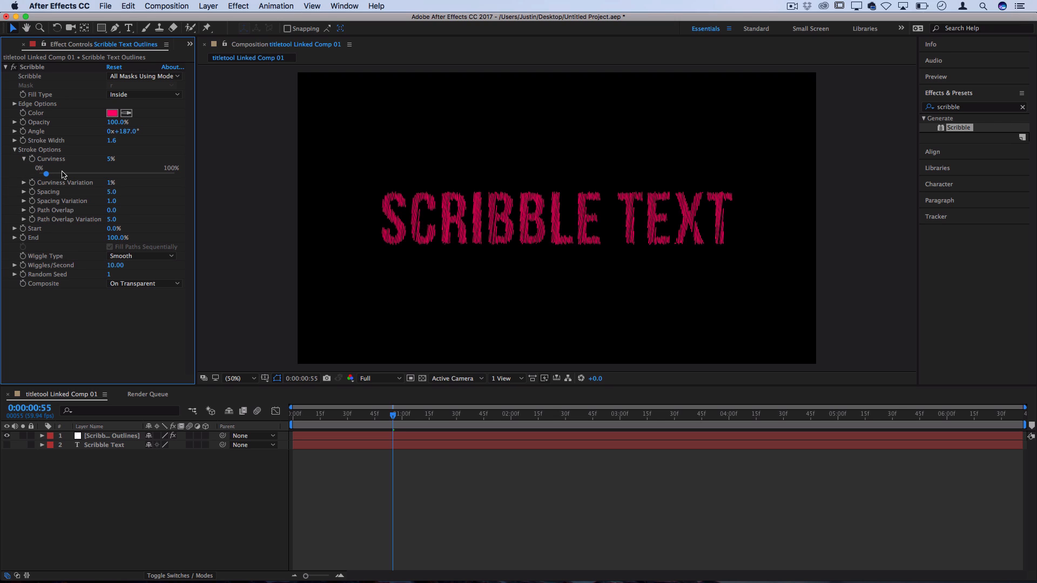
left_click_drag(46, 174, 130, 174)
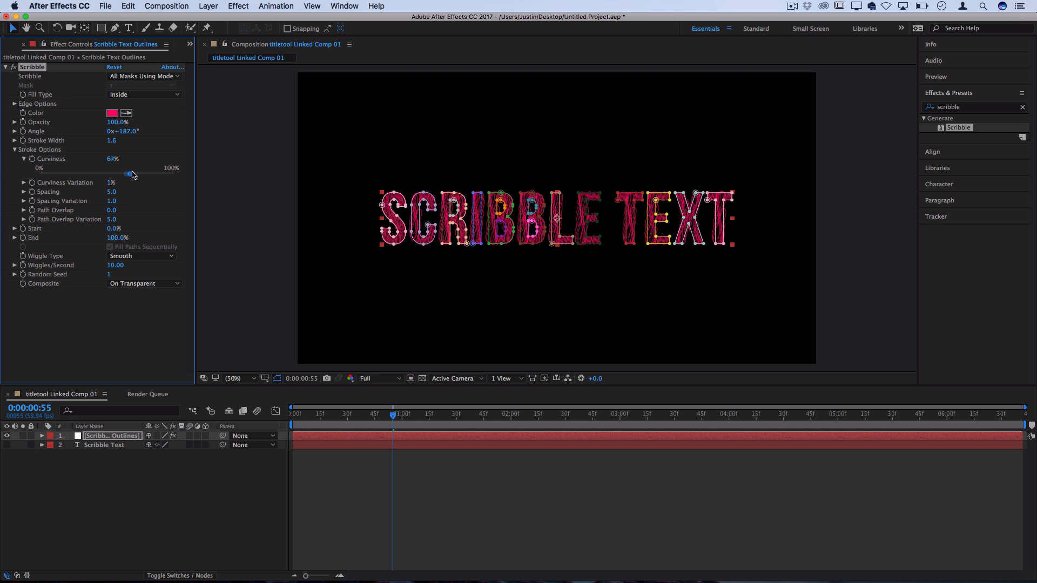
left_click_drag(131, 173, 144, 173)
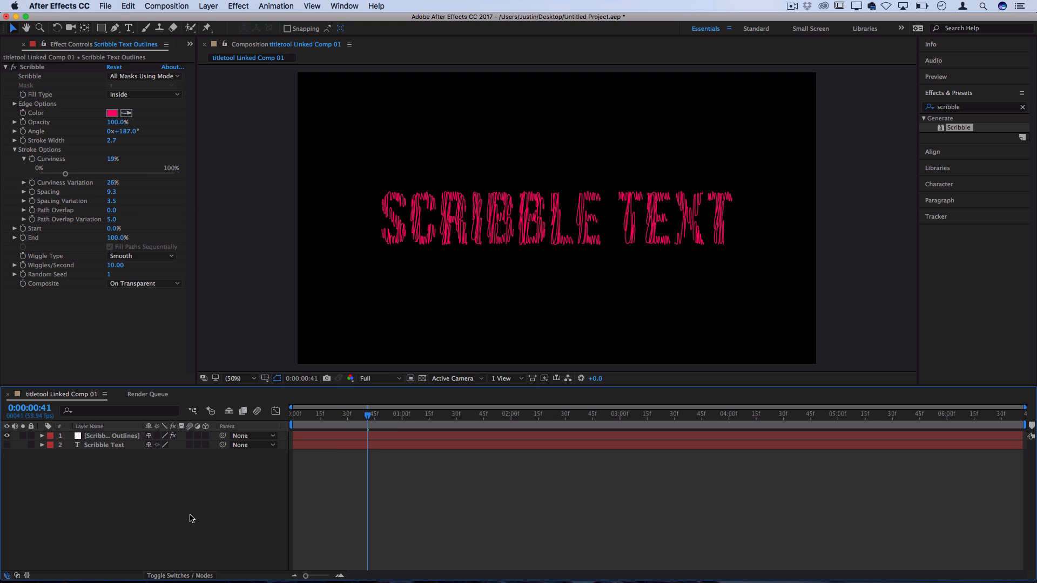
mouse_move(150, 184)
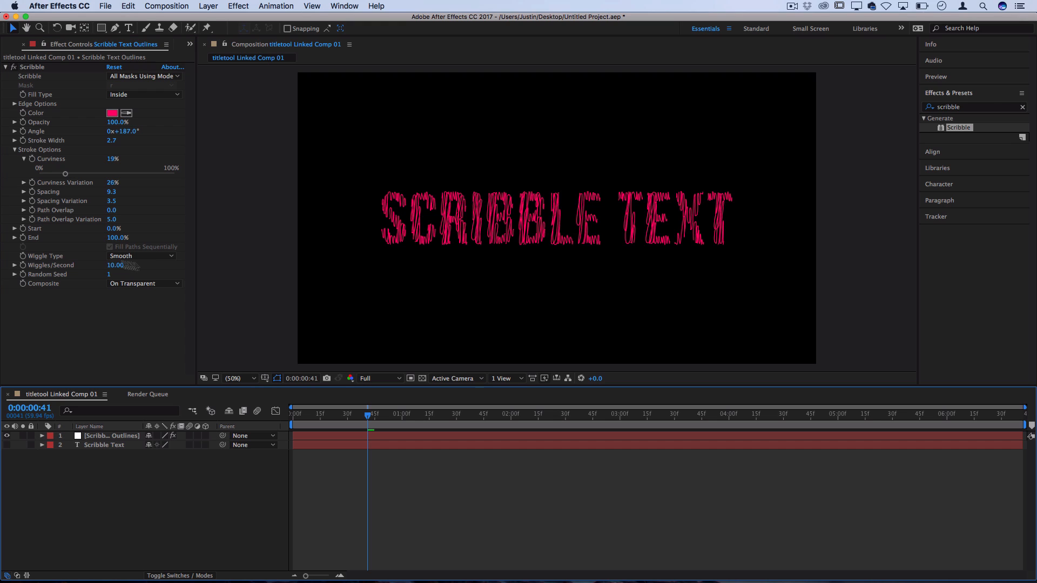
Step: Switch Wiggle Type to Jumpy, then try Static for comparison
left_click(141, 256)
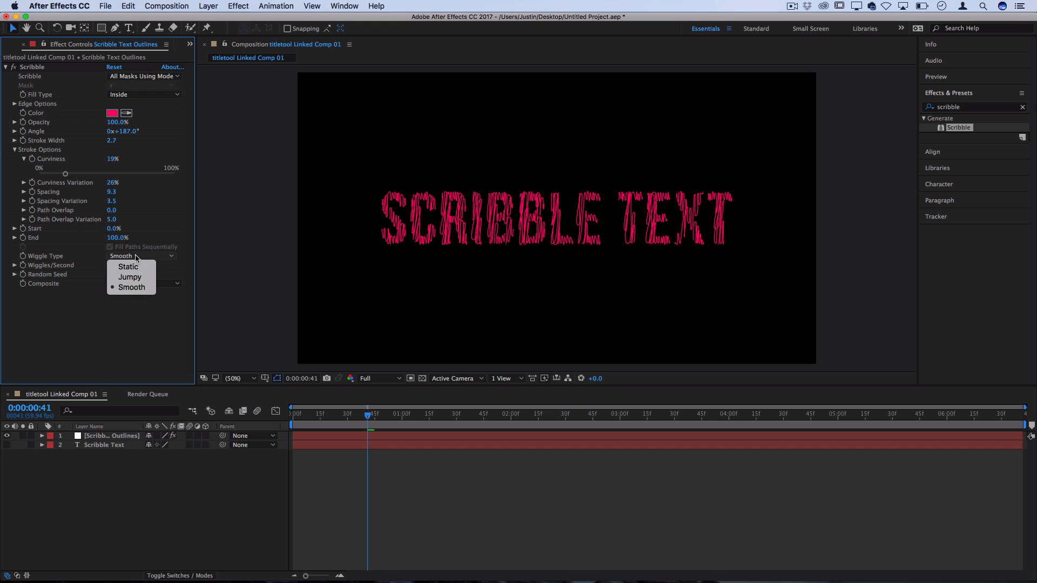
left_click(131, 288)
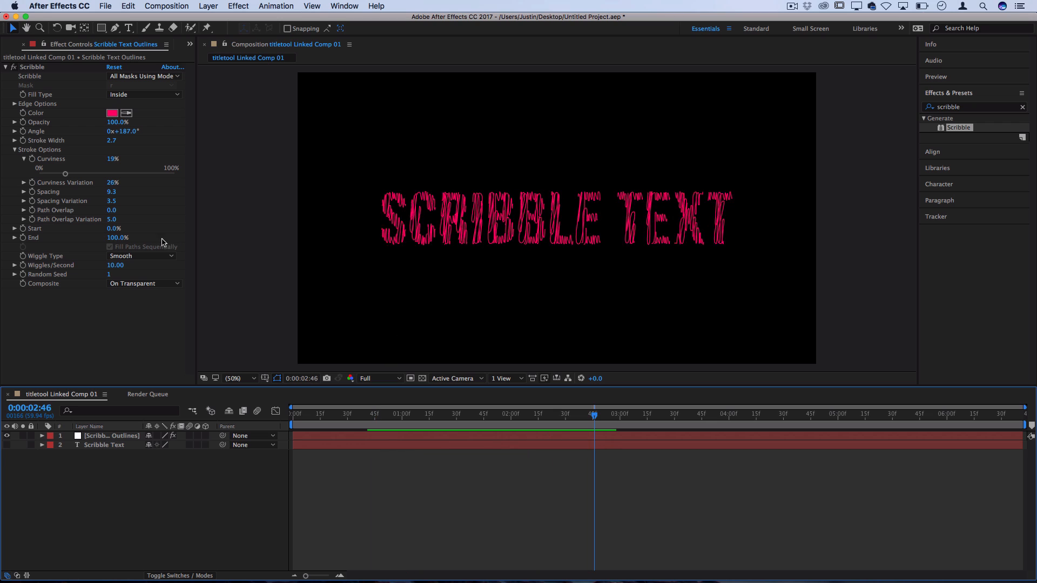
left_click(140, 256)
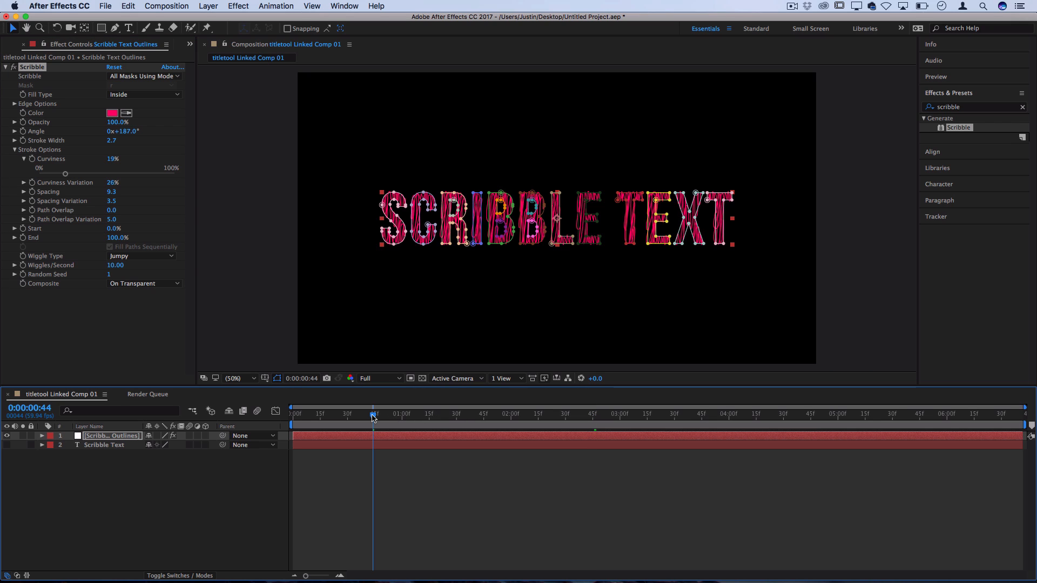
left_click(143, 256)
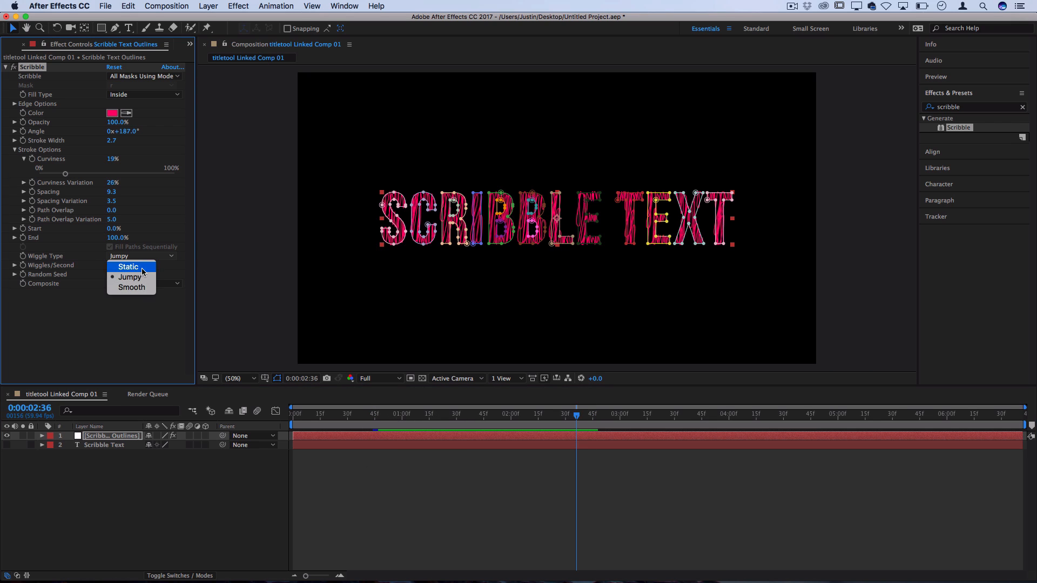
left_click(129, 267)
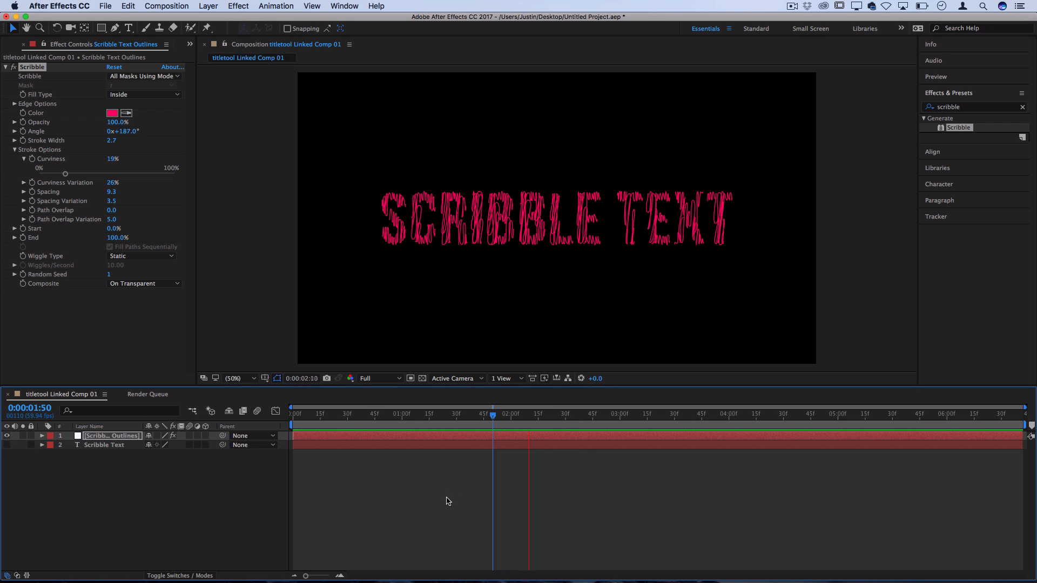
Step: Preview the result and keep the Jumpy wiggle type
left_click(141, 256)
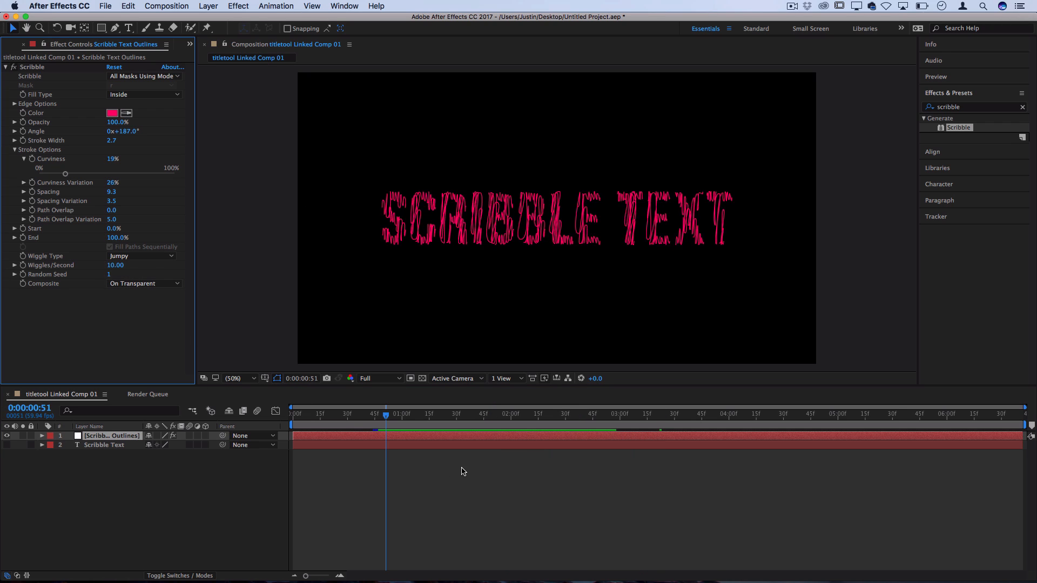
left_click(540, 414)
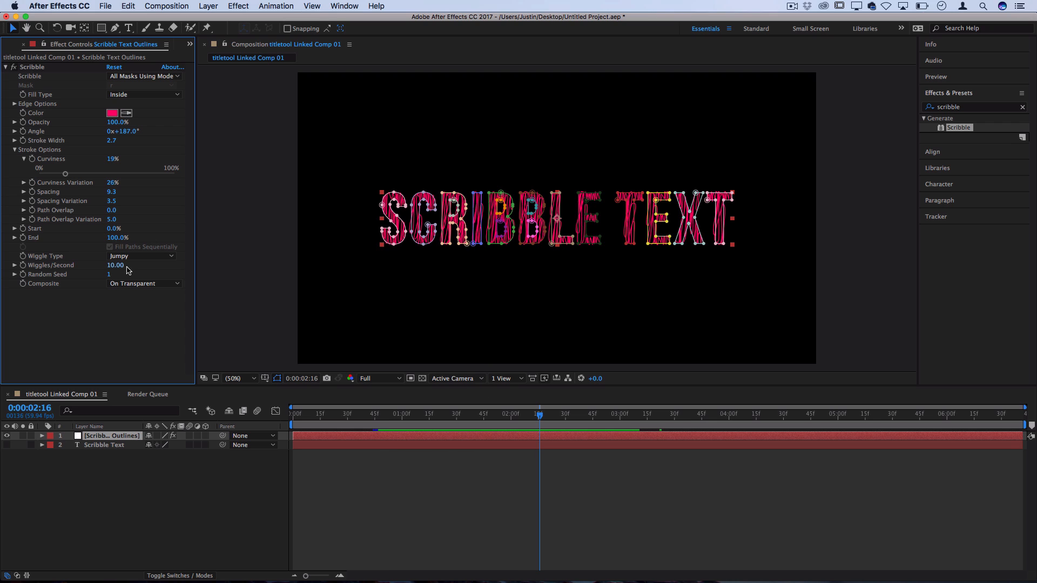
left_click(140, 256)
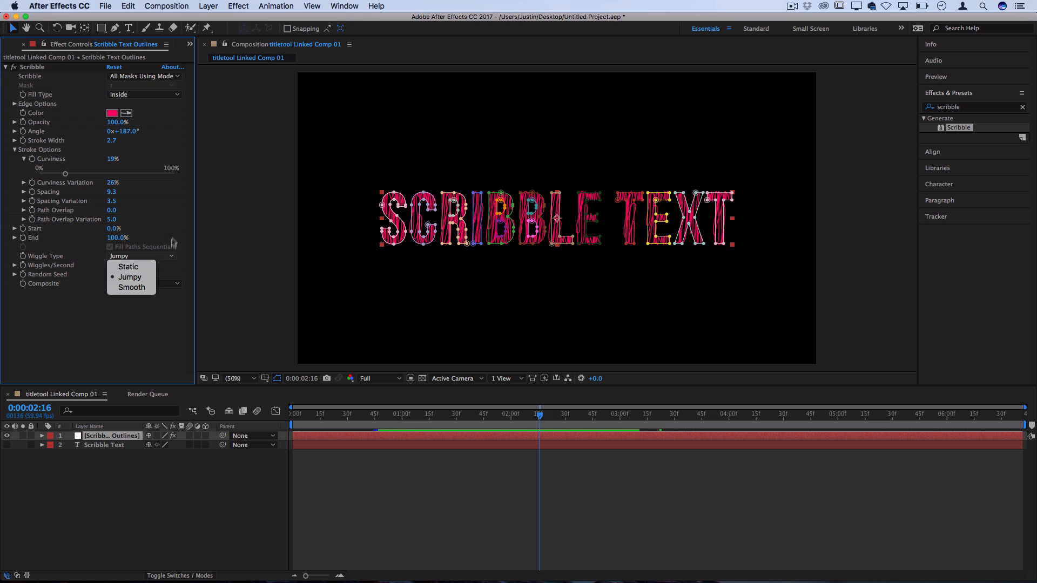
left_click(129, 278)
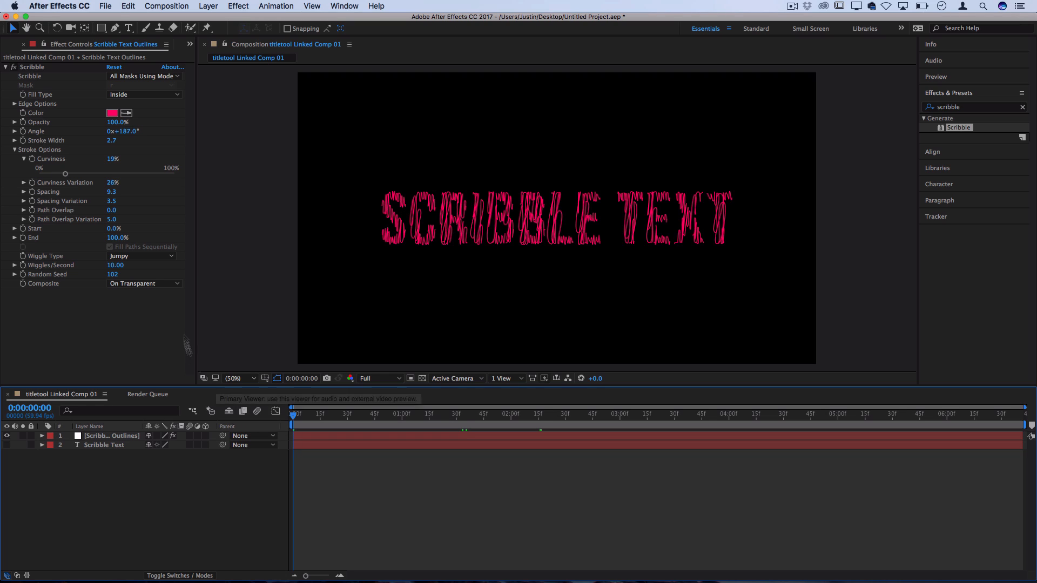
Step: At two seconds, keyframe the scribble colour to yellow FFB000 and change its angle
left_click(110, 435)
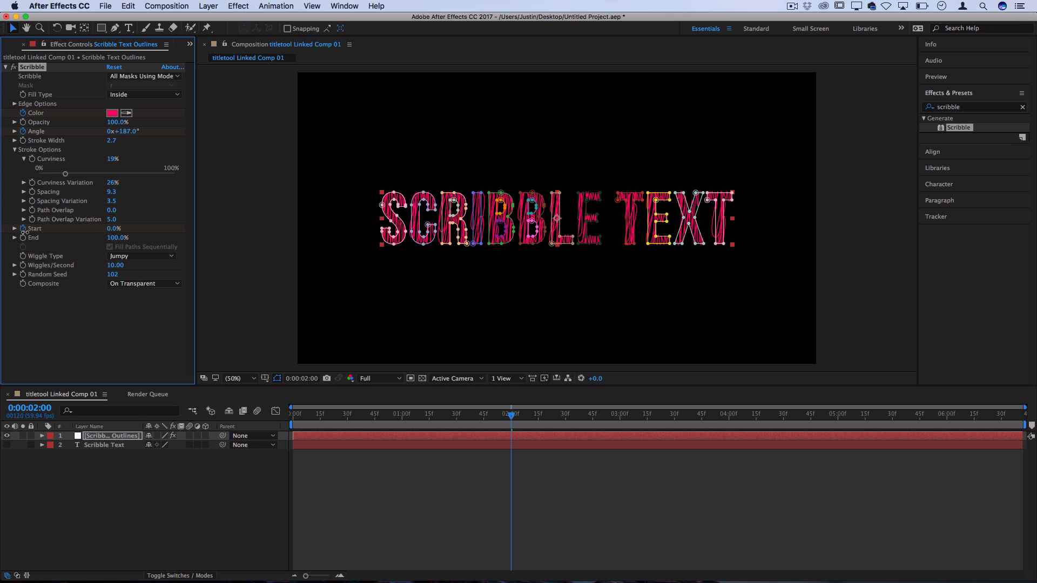
left_click(112, 112)
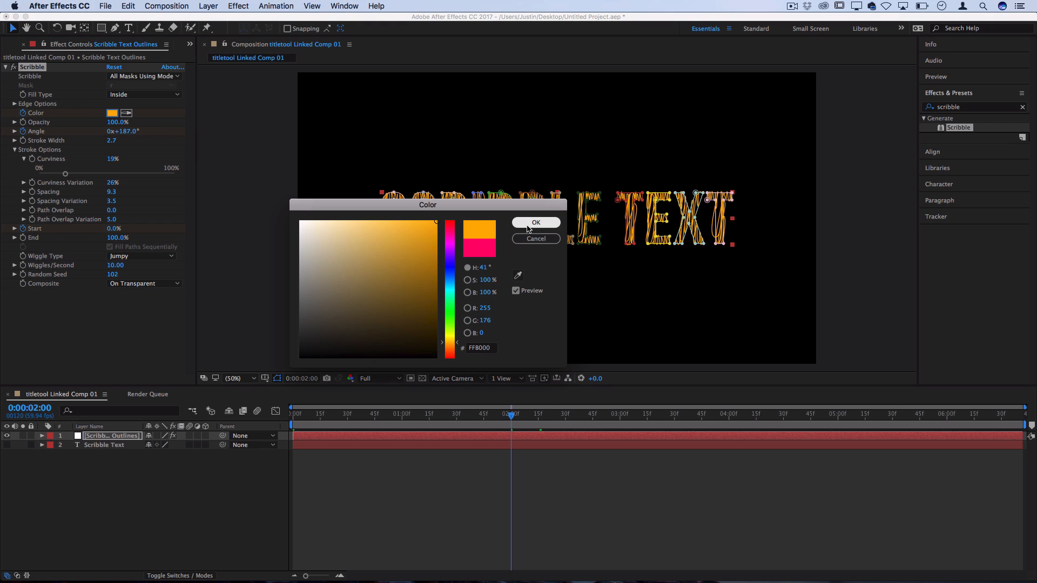
left_click(535, 222)
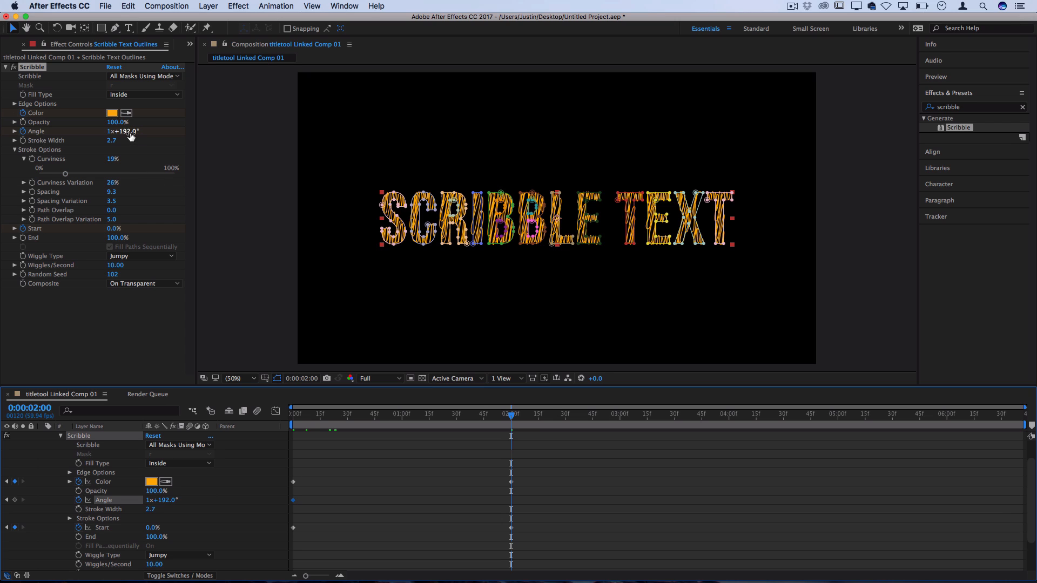
left_click_drag(123, 131, 111, 131)
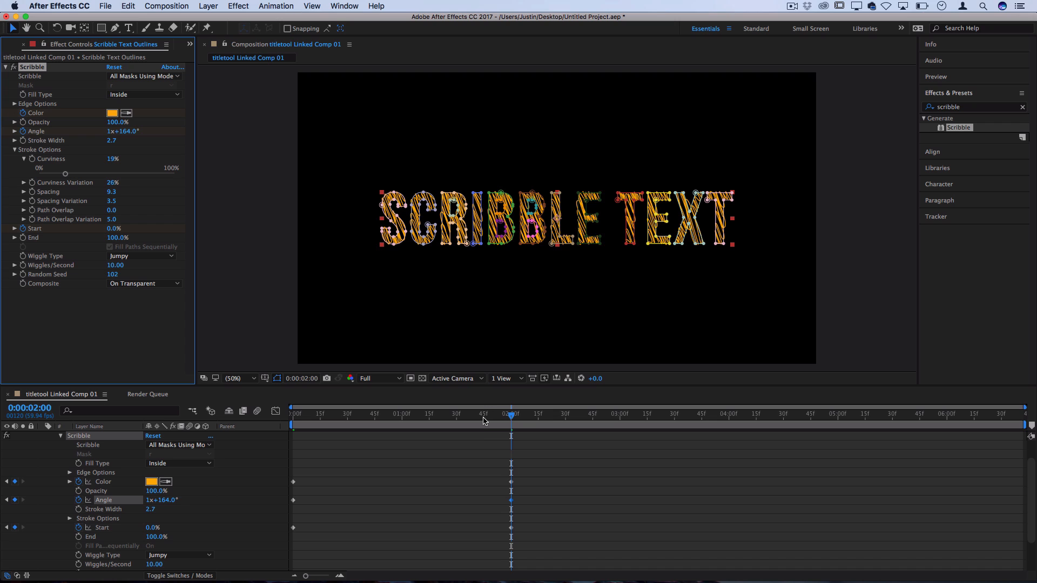
left_click(293, 414)
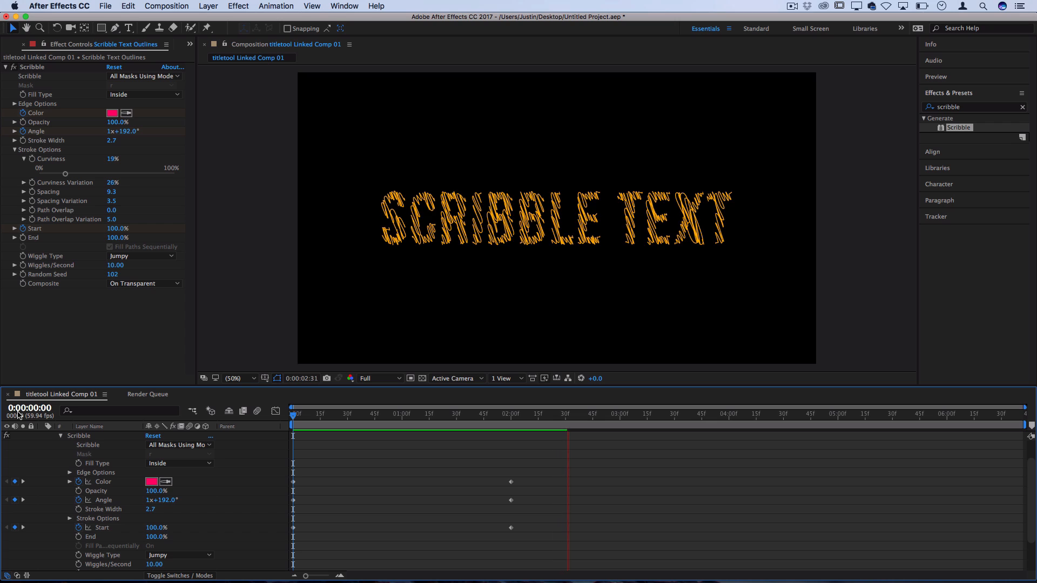
left_click(594, 413)
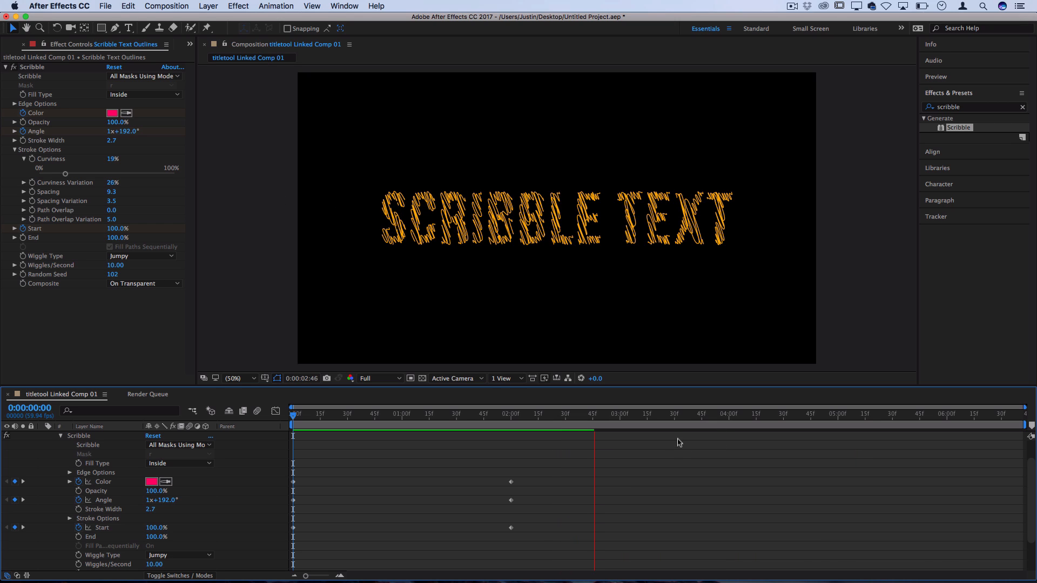